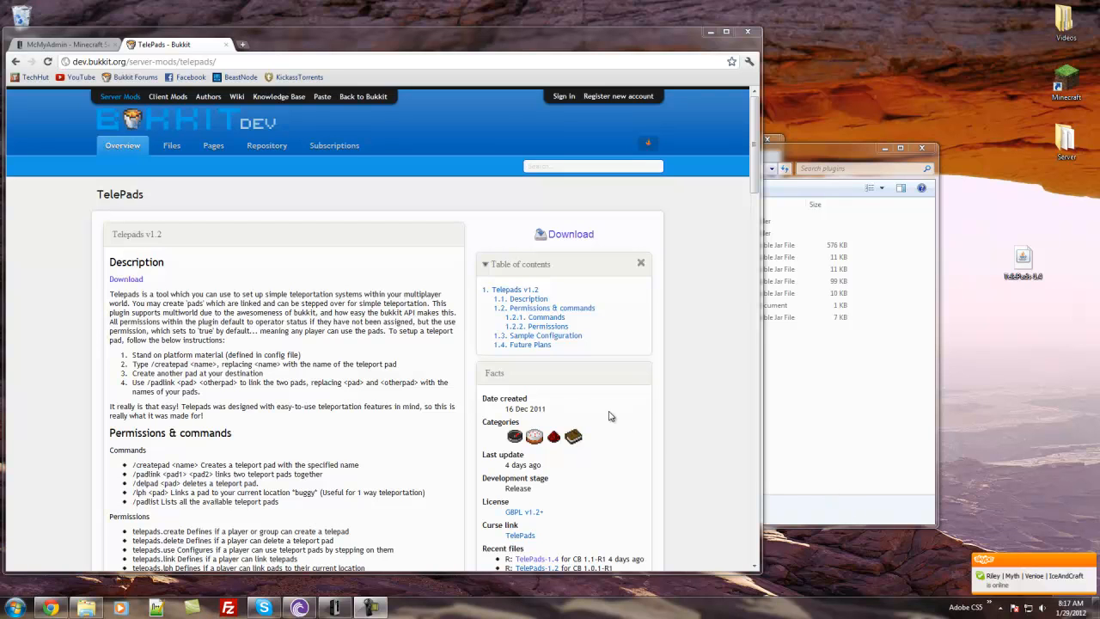
{"action": "mouse_move", "coordinate": [165, 206]}
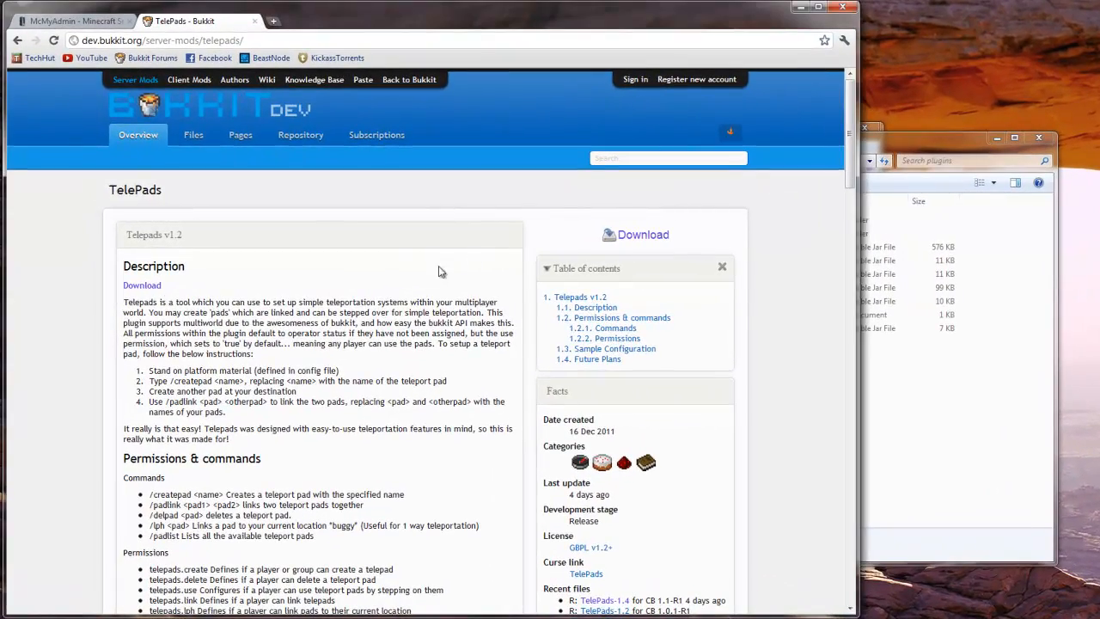
Scroll down the TelePads BukkitDev page through its commands and sample configuration
{"action": "scroll", "scroll_direction": "down", "scroll_amount": 3}
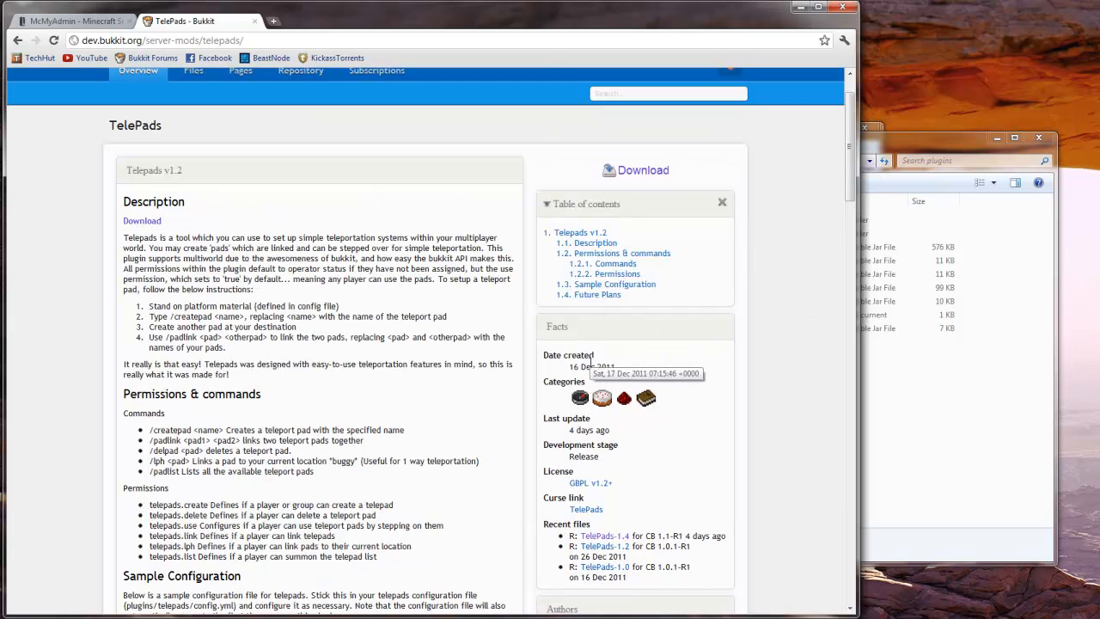
{"action": "mouse_move", "coordinate": [512, 335]}
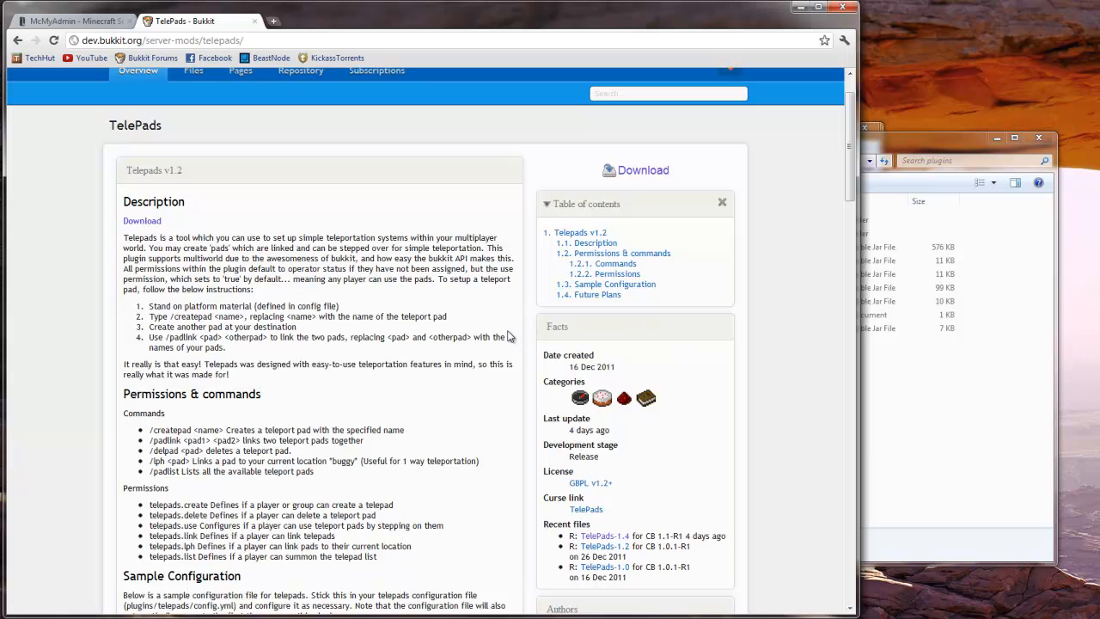
{"action": "mouse_move", "coordinate": [285, 347]}
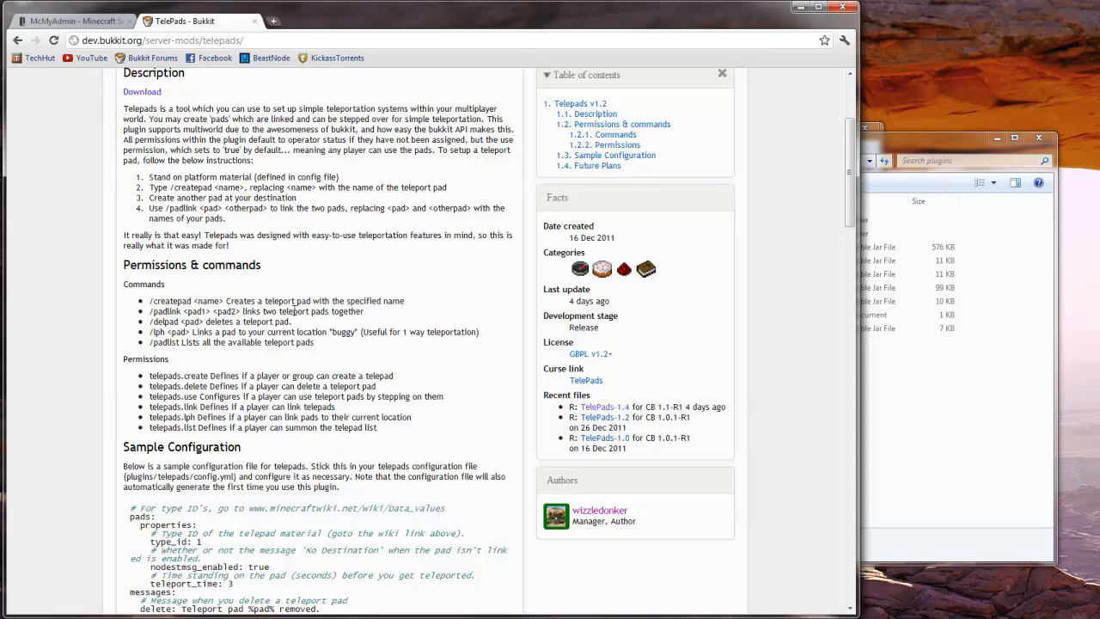
{"action": "scroll", "scroll_direction": "down", "scroll_amount": 3}
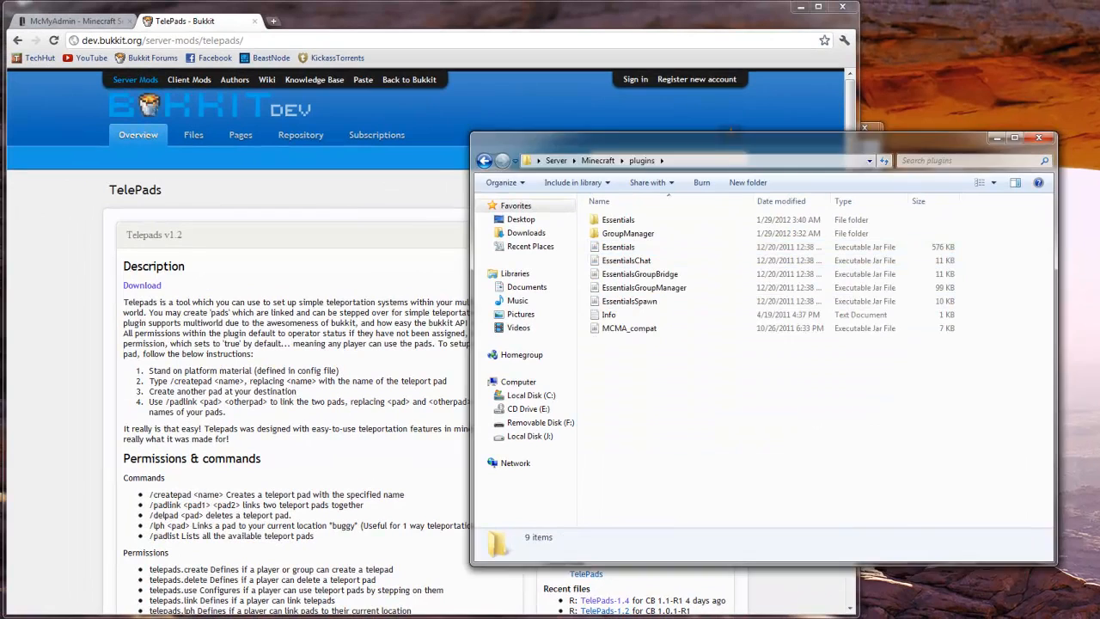
Start the Minecraft server from McMyAdmin and watch the console for TelePads loading
{"action": "left_click", "coordinate": [77, 24]}
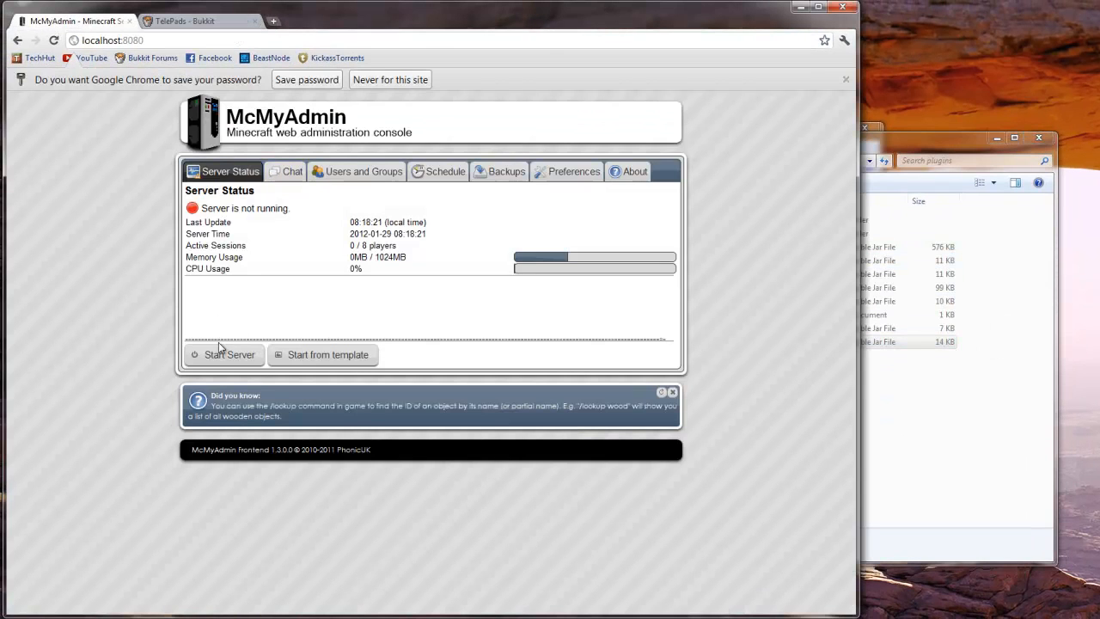
{"action": "left_click", "coordinate": [227, 354]}
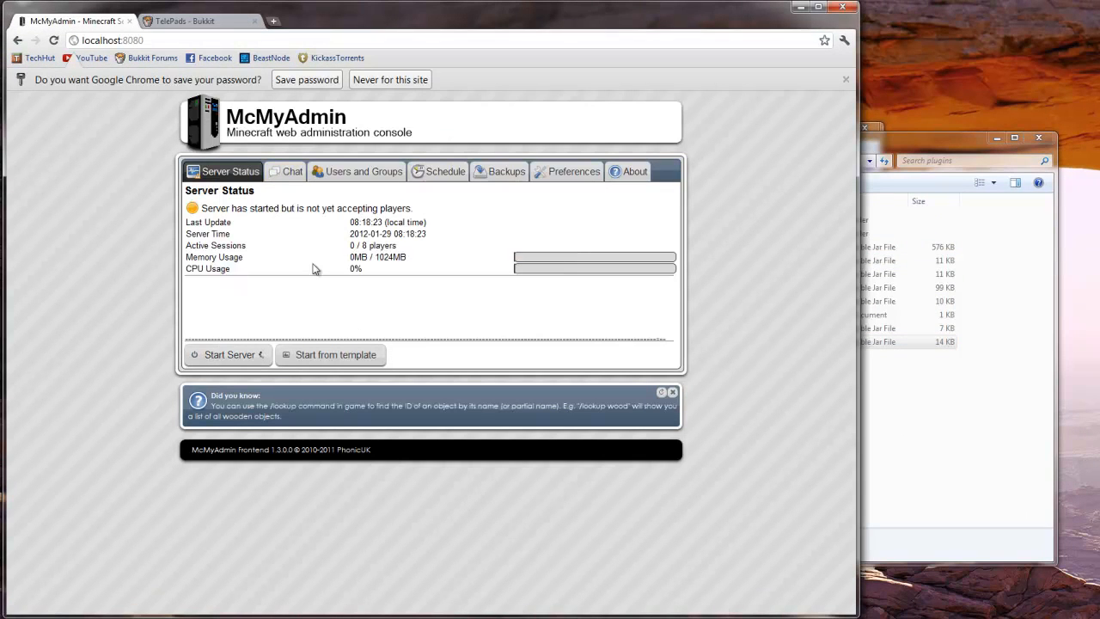
{"action": "left_click", "coordinate": [292, 172]}
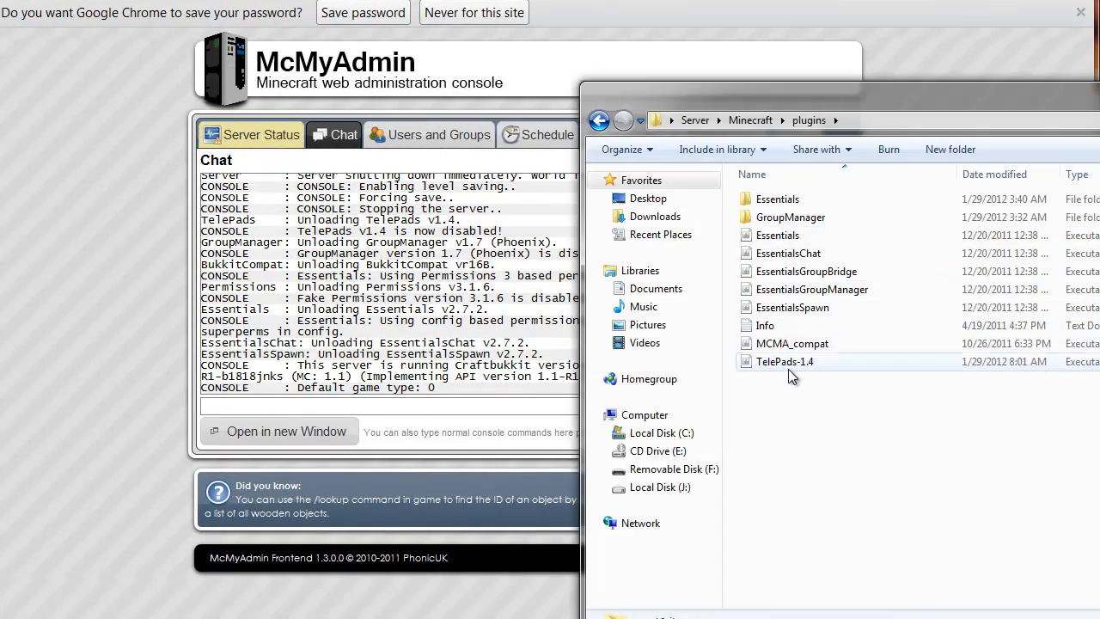
{"action": "mouse_move", "coordinate": [815, 217]}
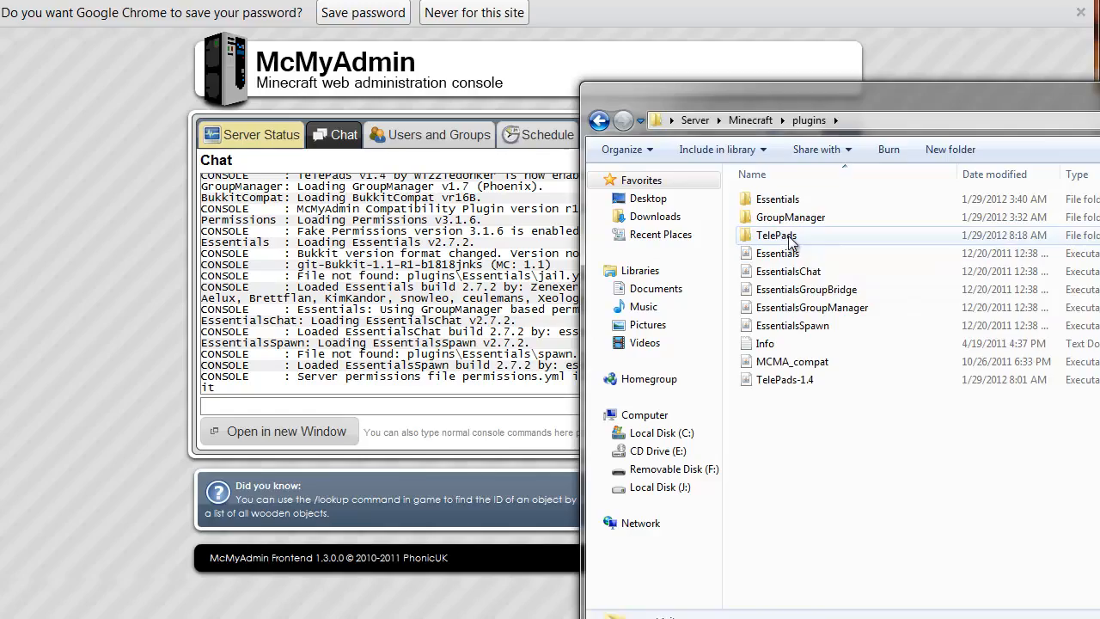
Open the newly generated TelePads folder's config.yml in Notepad++
{"action": "double_click", "coordinate": [768, 233]}
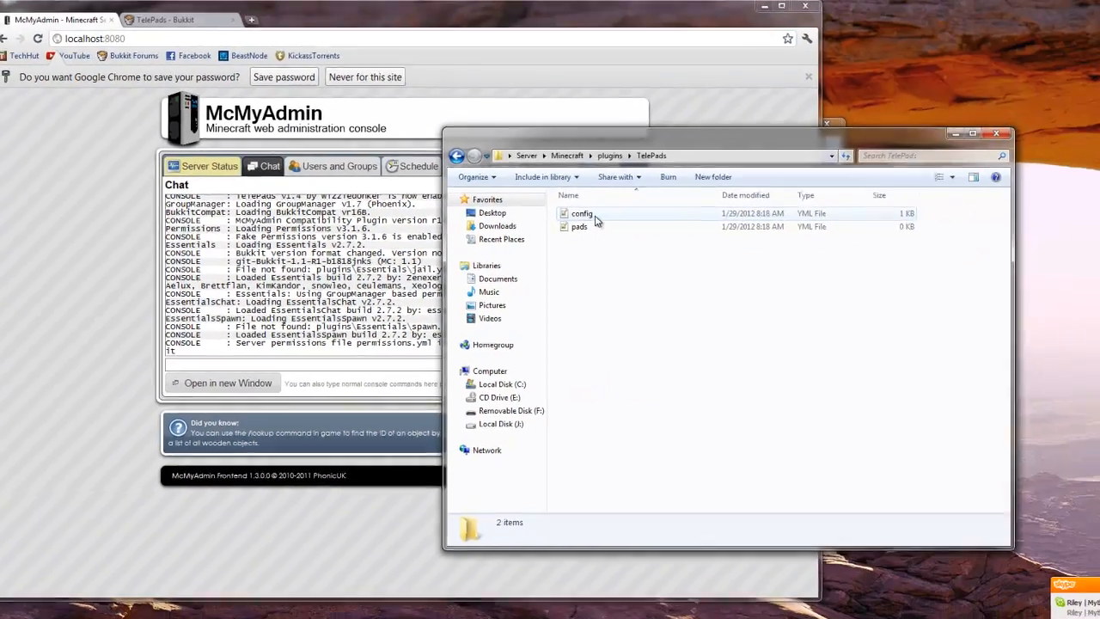
{"action": "double_click", "coordinate": [581, 214]}
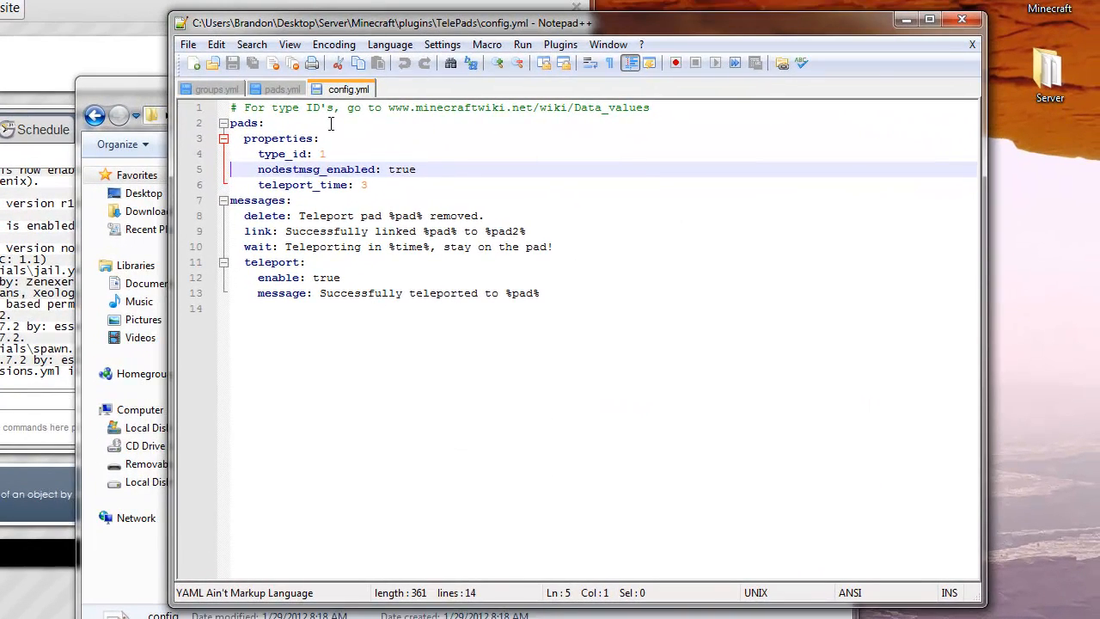
Set the pad block type_id to 22 and review the teleport_time and nodestmsg settings
{"action": "double_click", "coordinate": [323, 155]}
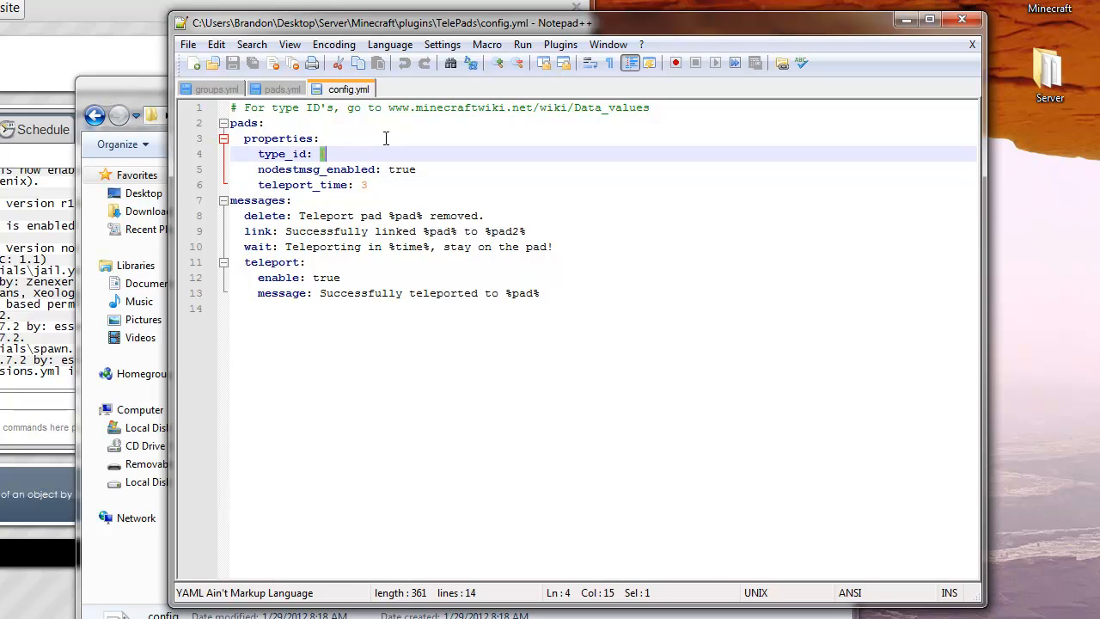
{"action": "mouse_move", "coordinate": [419, 151]}
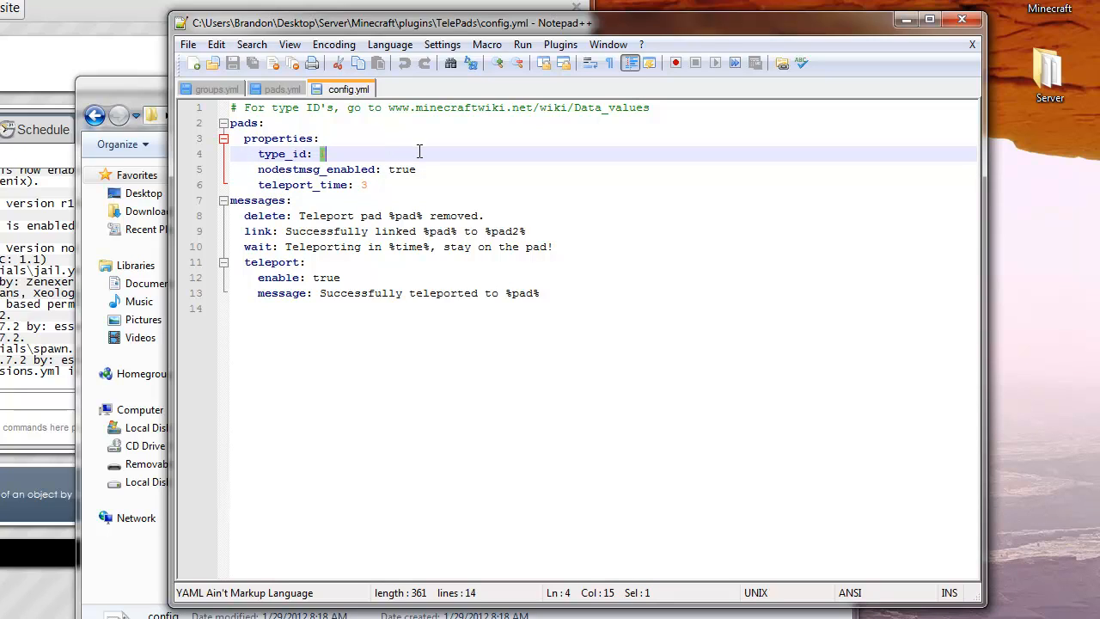
{"action": "type", "text": "22"}
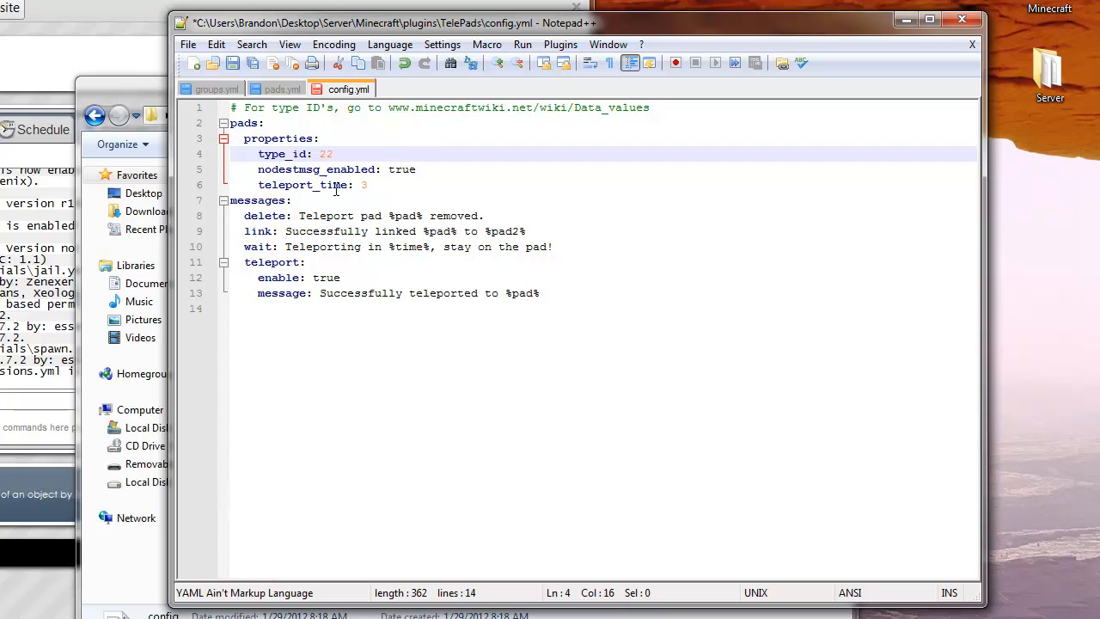
{"action": "left_click", "coordinate": [366, 186]}
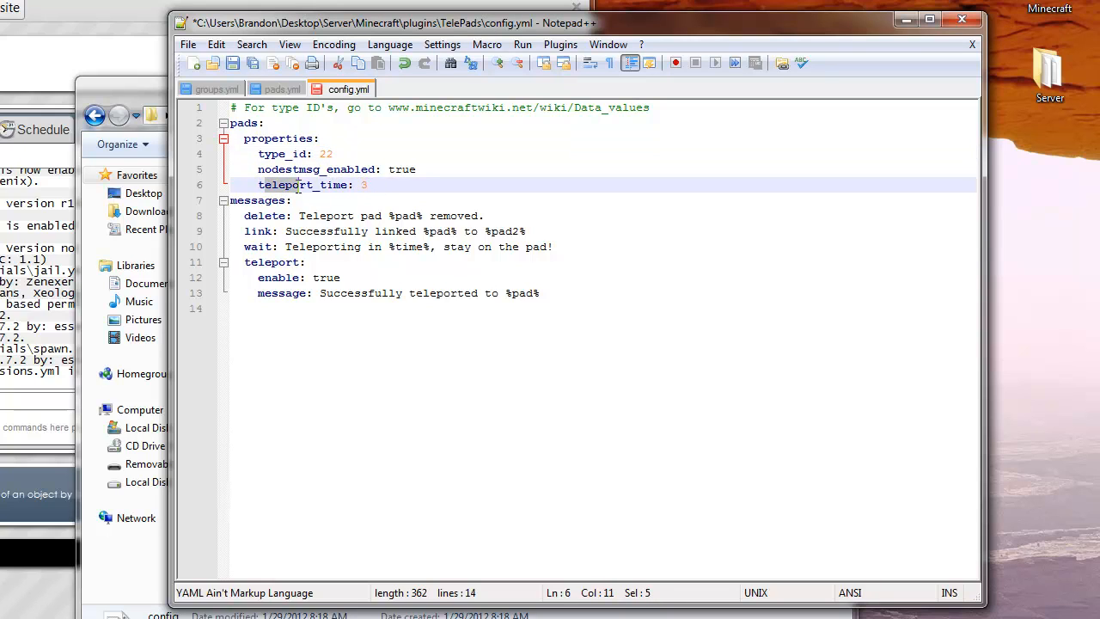
{"action": "left_click", "coordinate": [371, 186]}
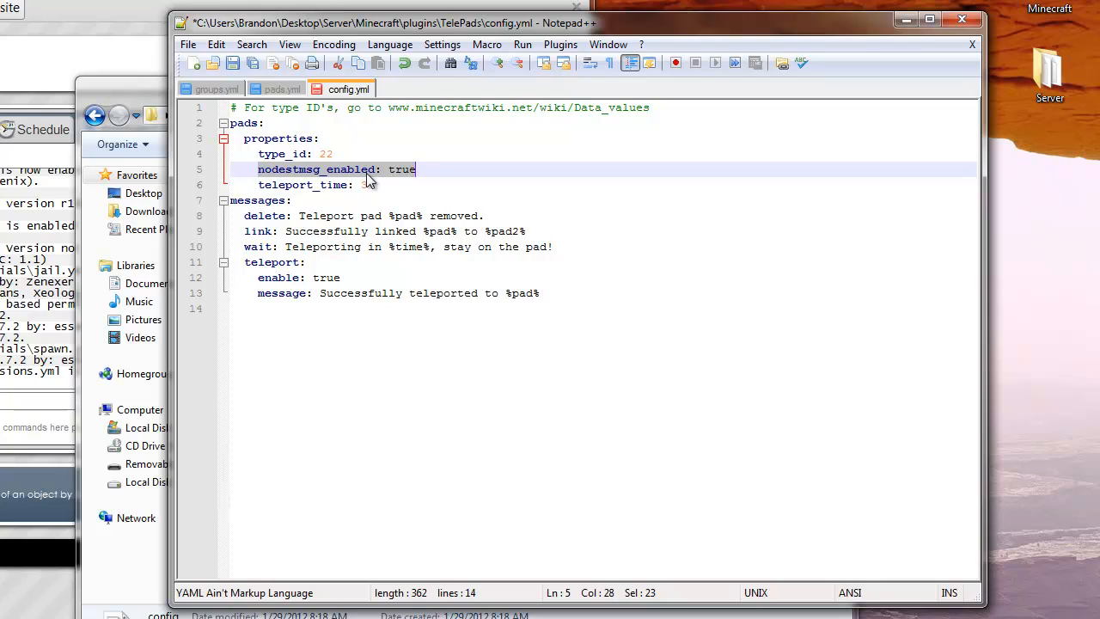
Reword the wait message to end with 'get ready to go!'
{"action": "left_click", "coordinate": [385, 170]}
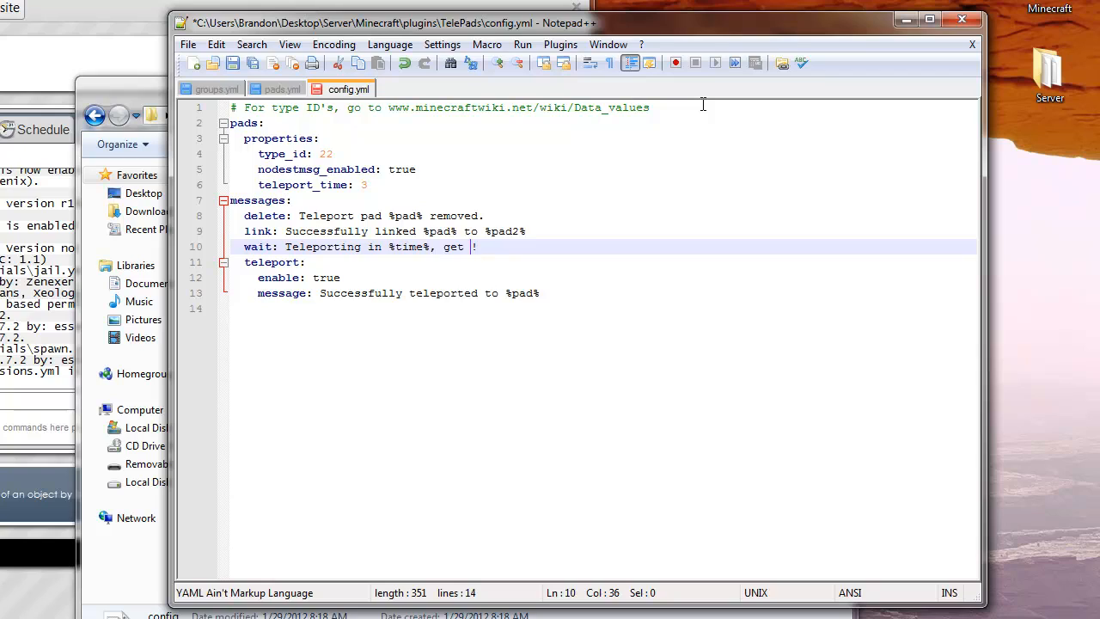
{"action": "type", "text": "ready to"}
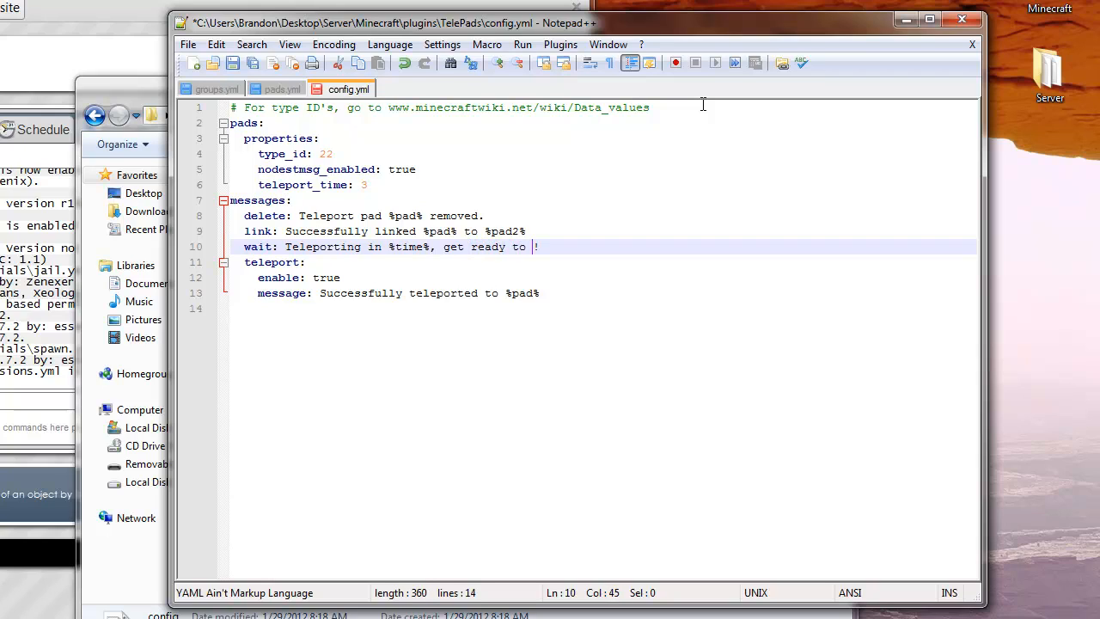
{"action": "type", "text": "go"}
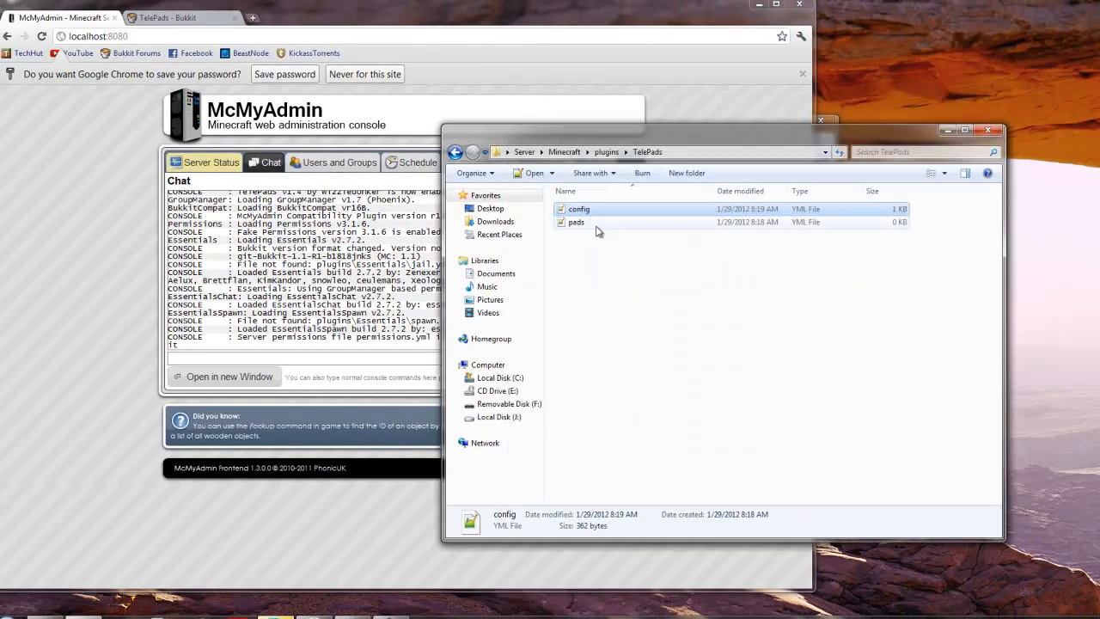
Check that pads.yml in the TelePads folder is still empty
{"action": "double_click", "coordinate": [576, 222]}
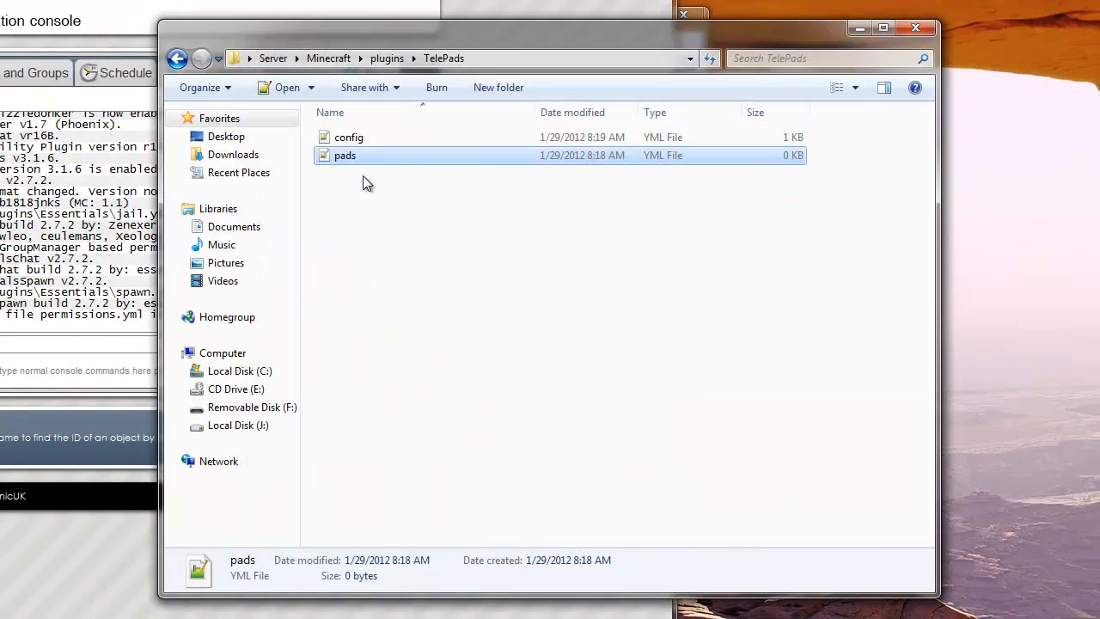
{"action": "mouse_move", "coordinate": [856, 151]}
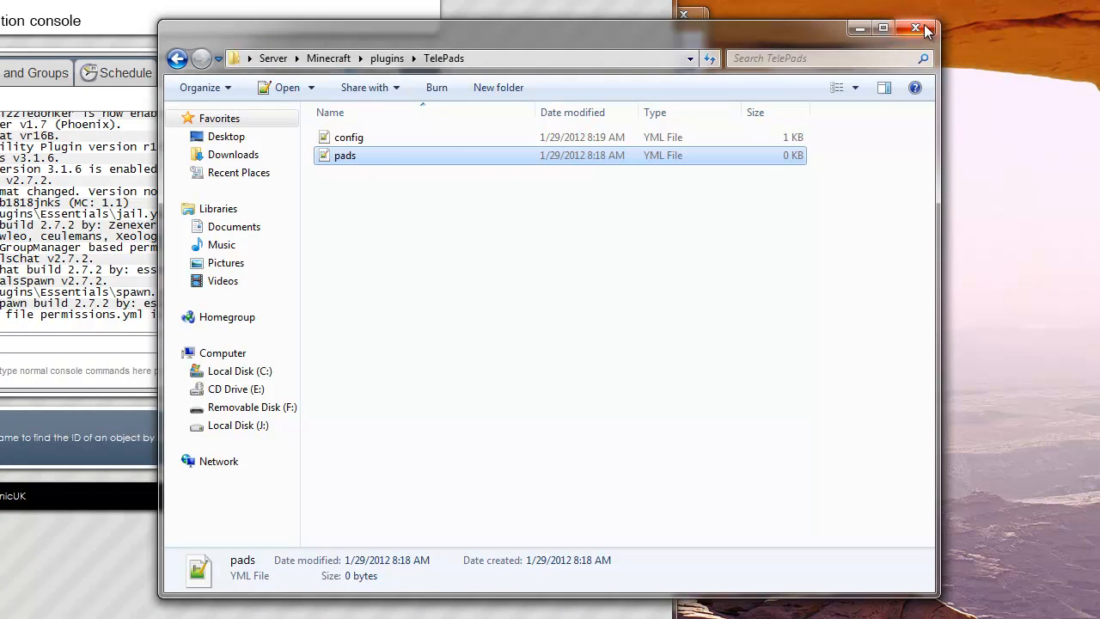
{"action": "mouse_move", "coordinate": [916, 28]}
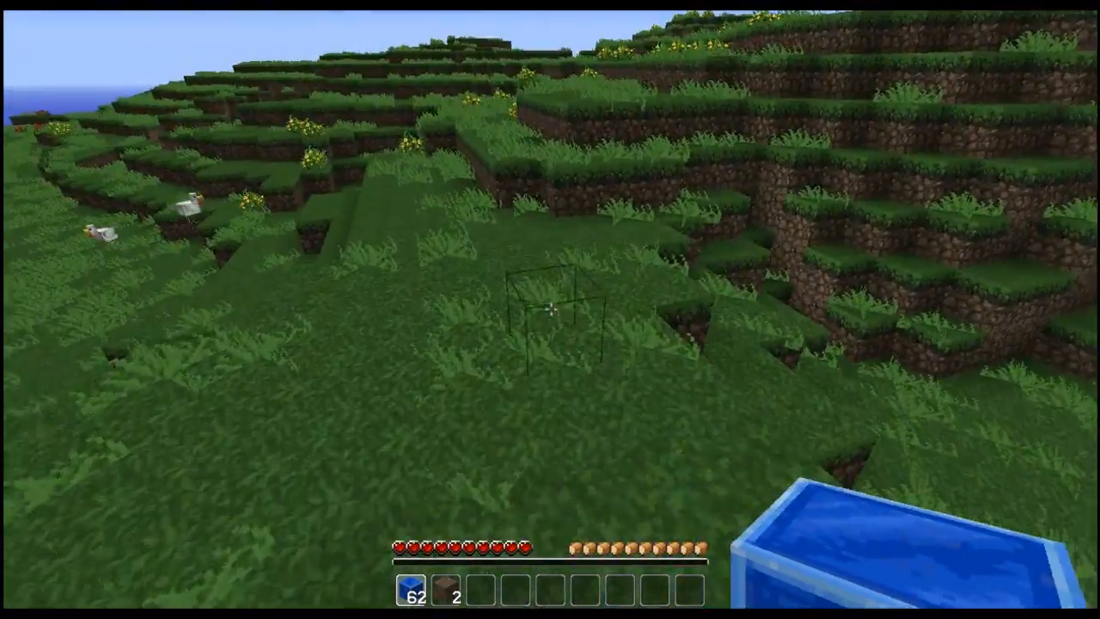
{"action": "mouse_move", "coordinate": [550, 310]}
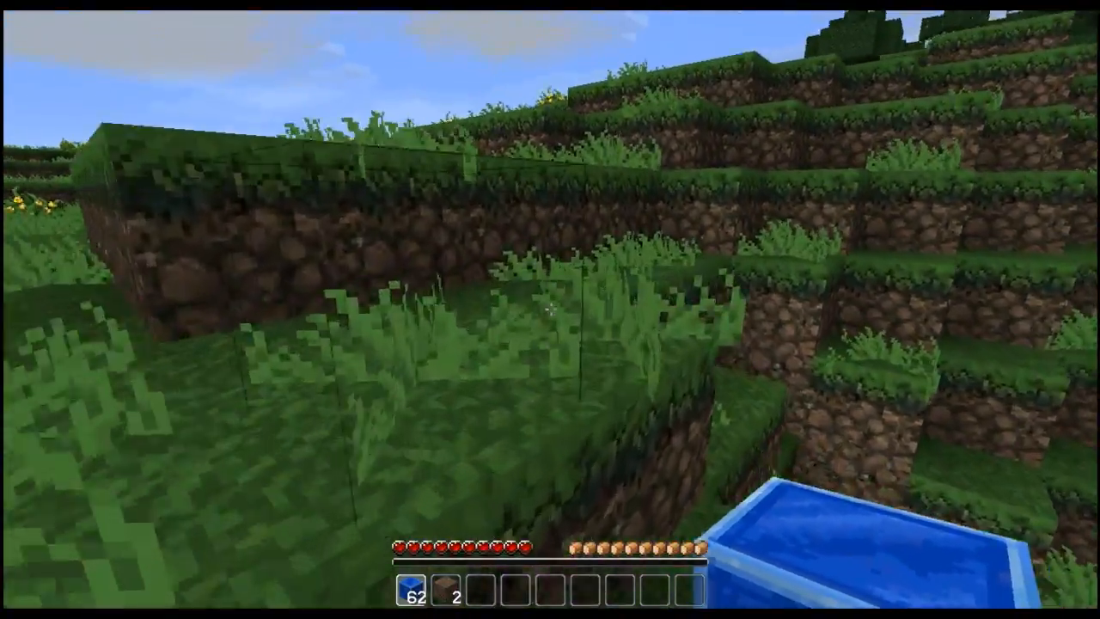
{"action": "mouse_move", "coordinate": [550, 309]}
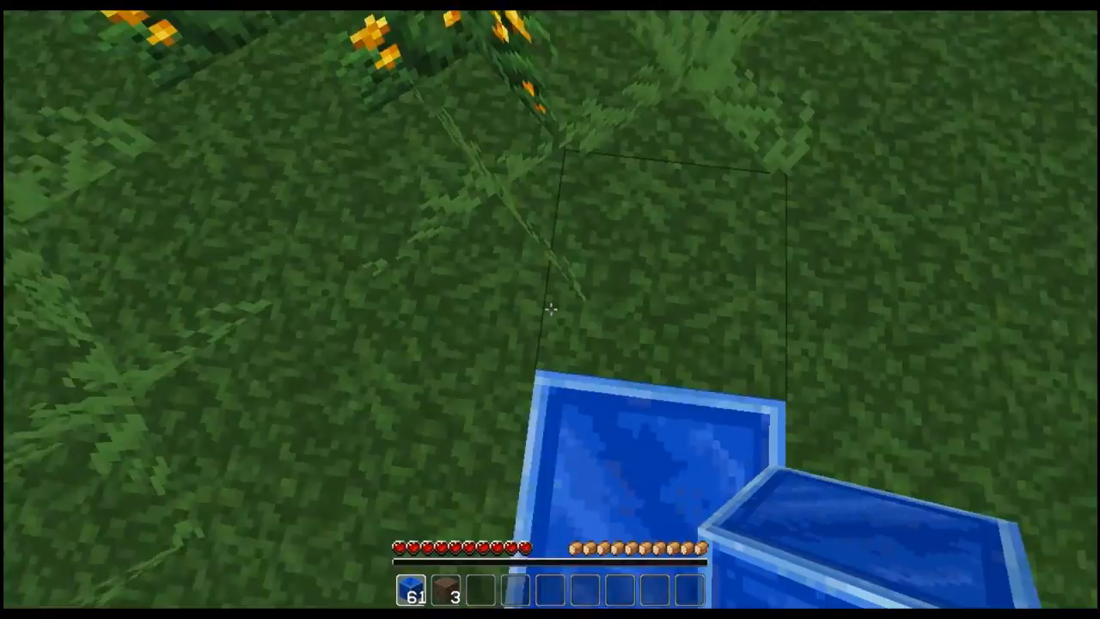
{"action": "mouse_move", "coordinate": [550, 310]}
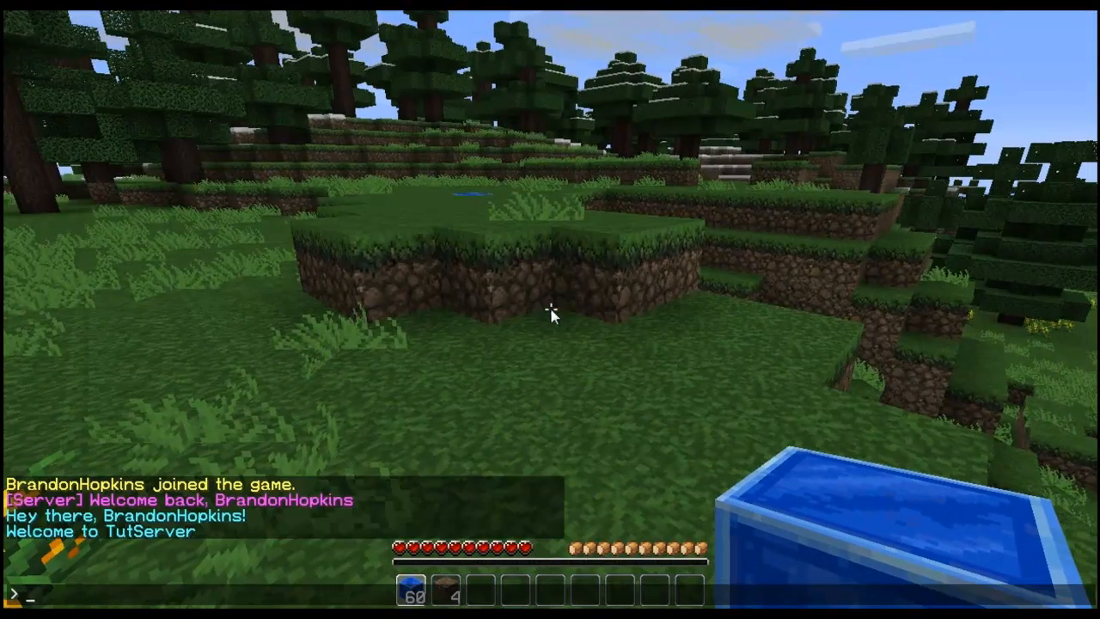
Create teleport pad tut1 on the first lapis block with /createpad tut1
{"action": "type", "text": "/create"}
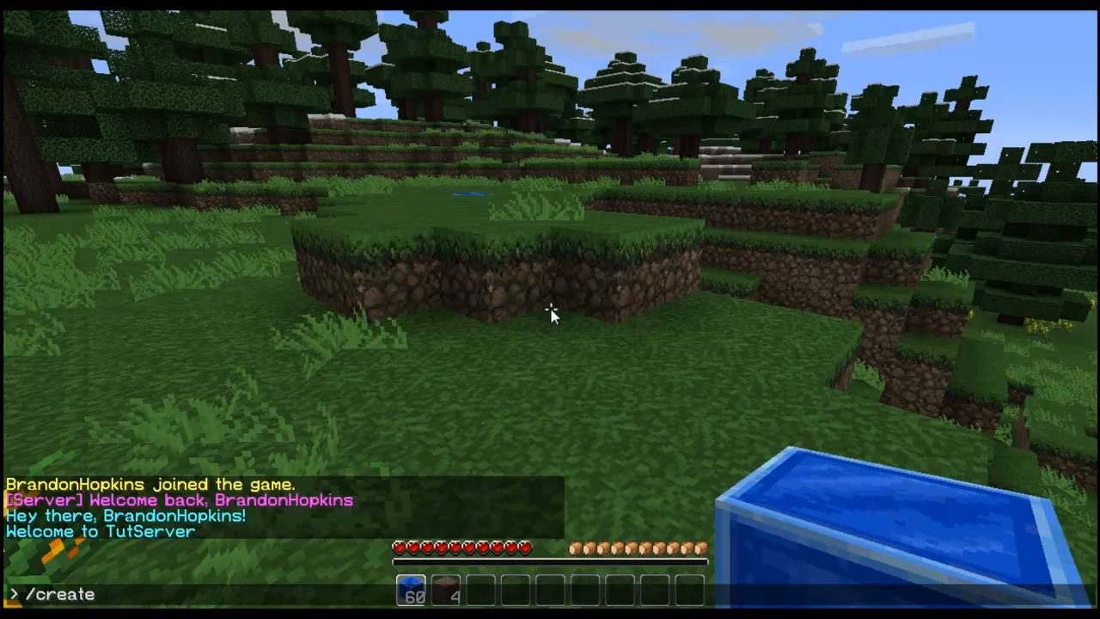
{"action": "type", "text": "pad tut"}
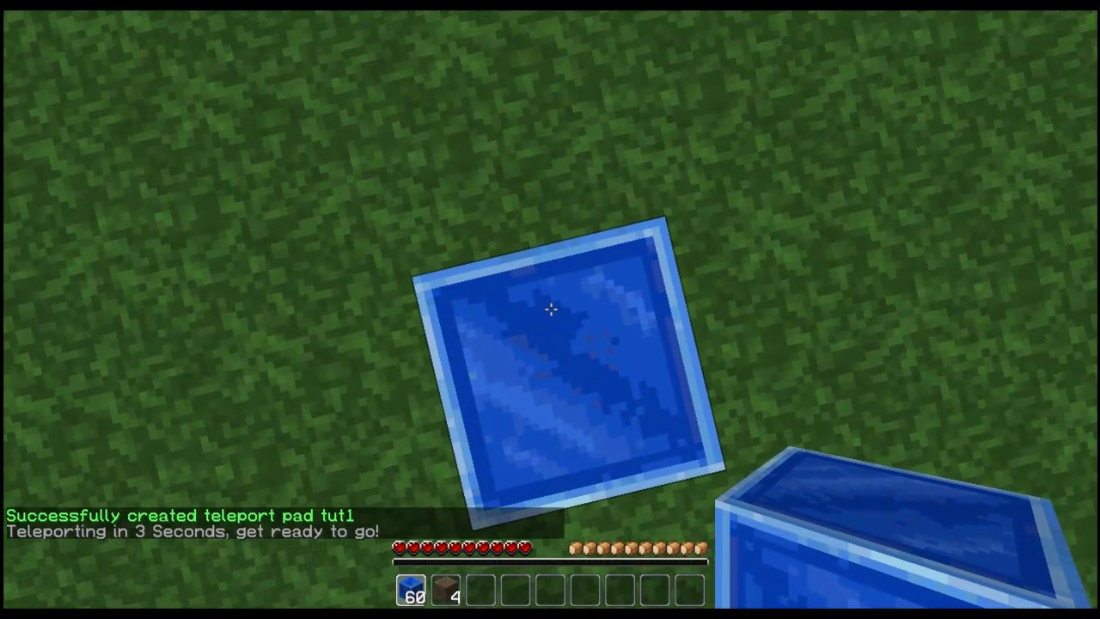
Create teleport pad tut2 on the second lapis block with /createpad tut2
{"action": "key", "text": "t"}
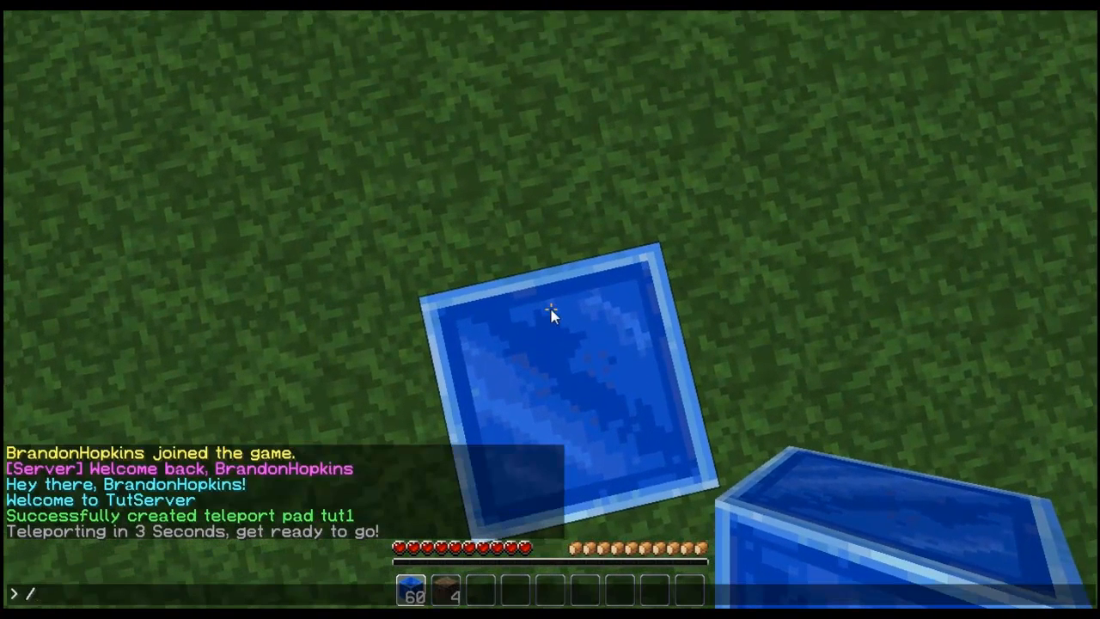
{"action": "type", "text": "createpad tut"}
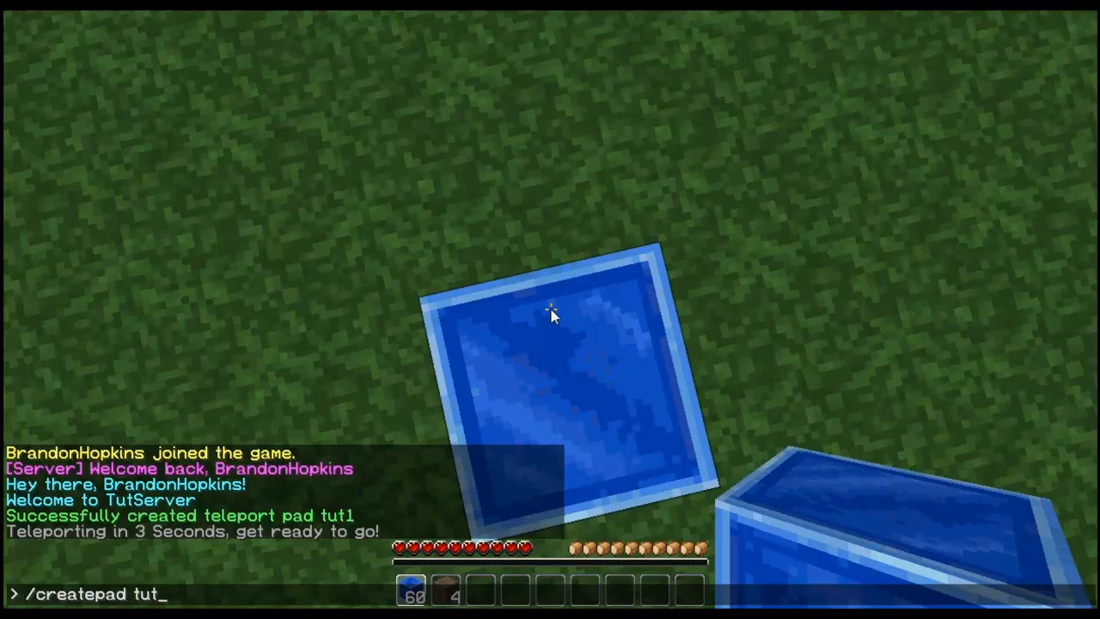
{"action": "key", "text": "enter"}
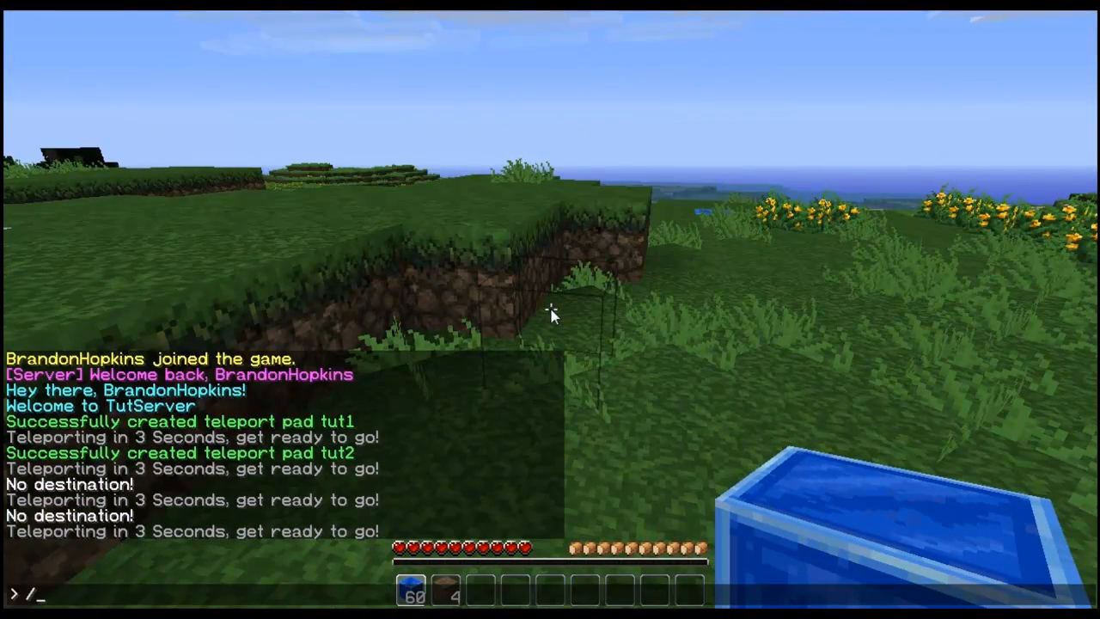
Link the pads with /padlink tut1 tut2 and teleport between them
{"action": "type", "text": "padlink"}
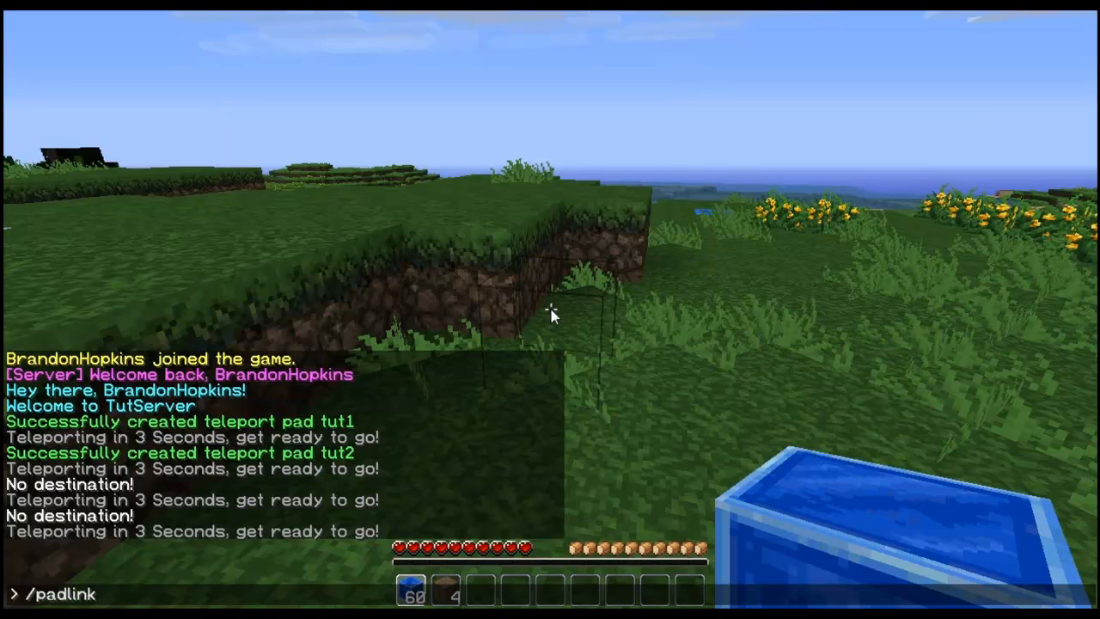
{"action": "type", "text": "tut"}
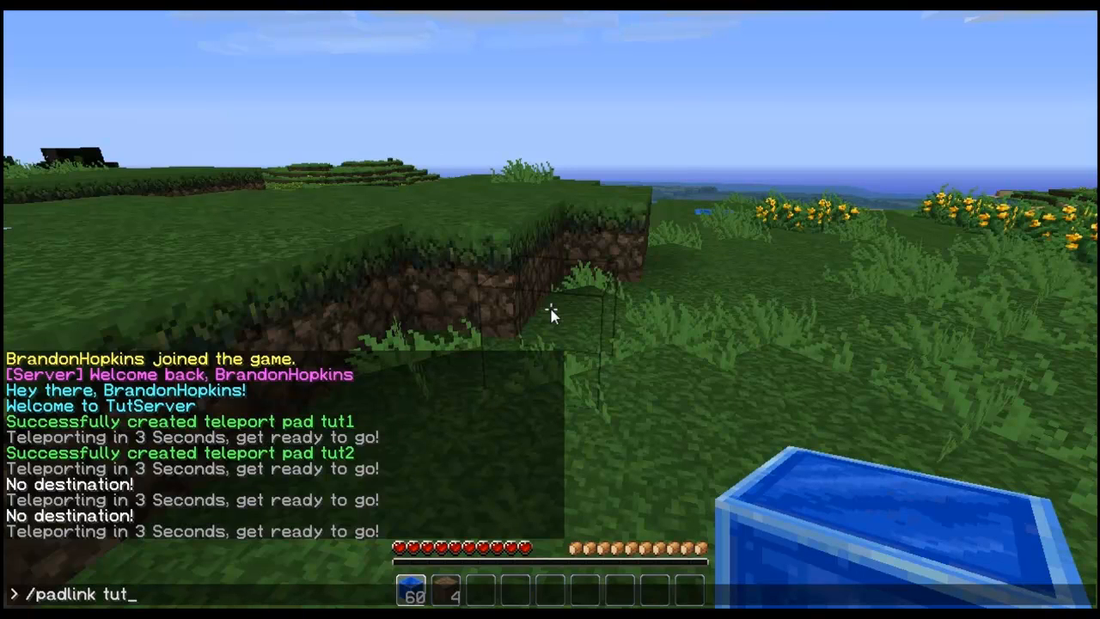
{"action": "key", "text": "Enter"}
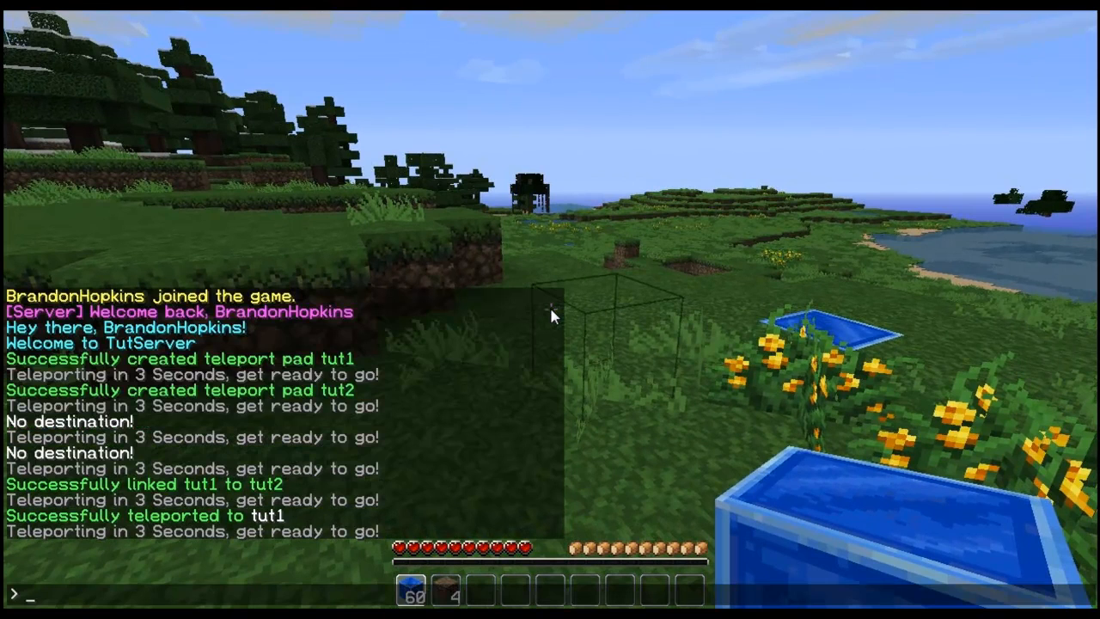
List the pads with /padlist, then remove tut1 with /delpad tut1
{"action": "type", "text": "/"}
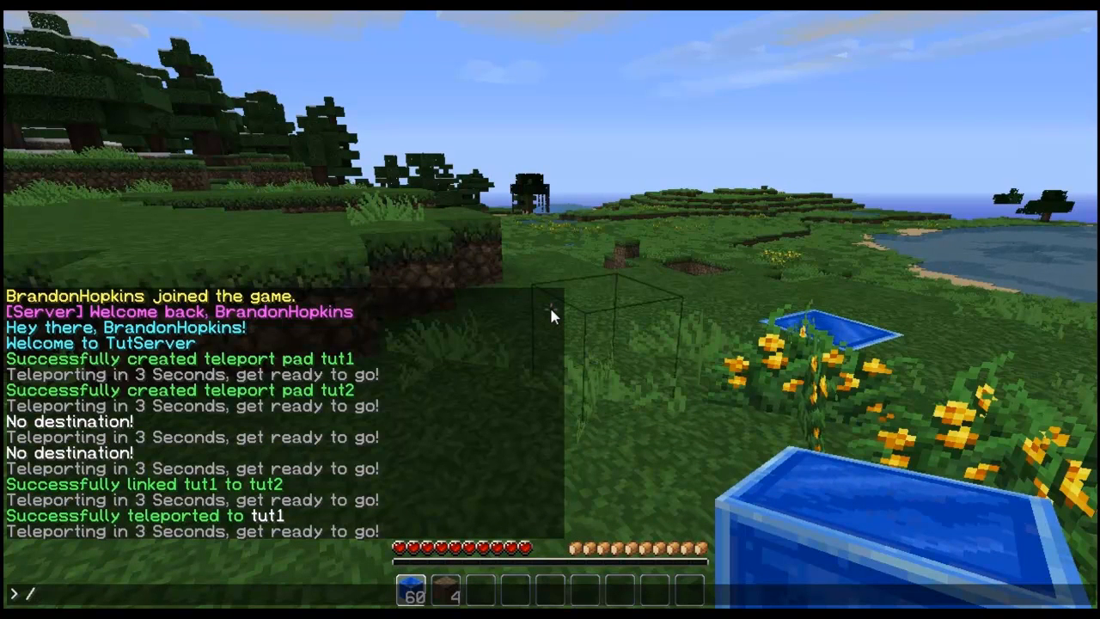
{"action": "type", "text": "padlist"}
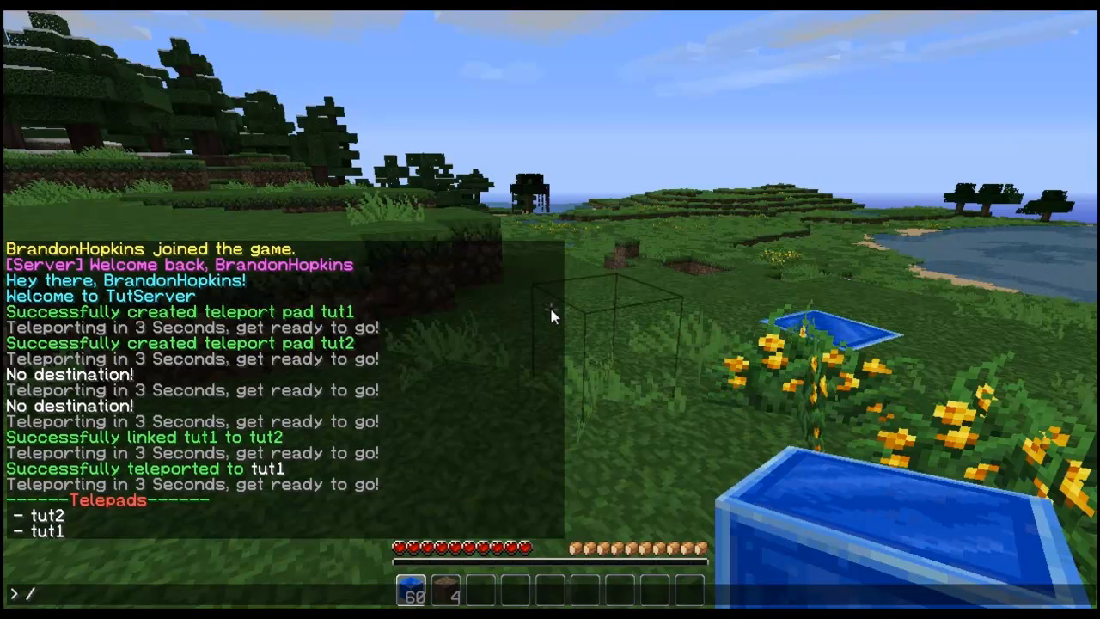
{"action": "type", "text": "led"}
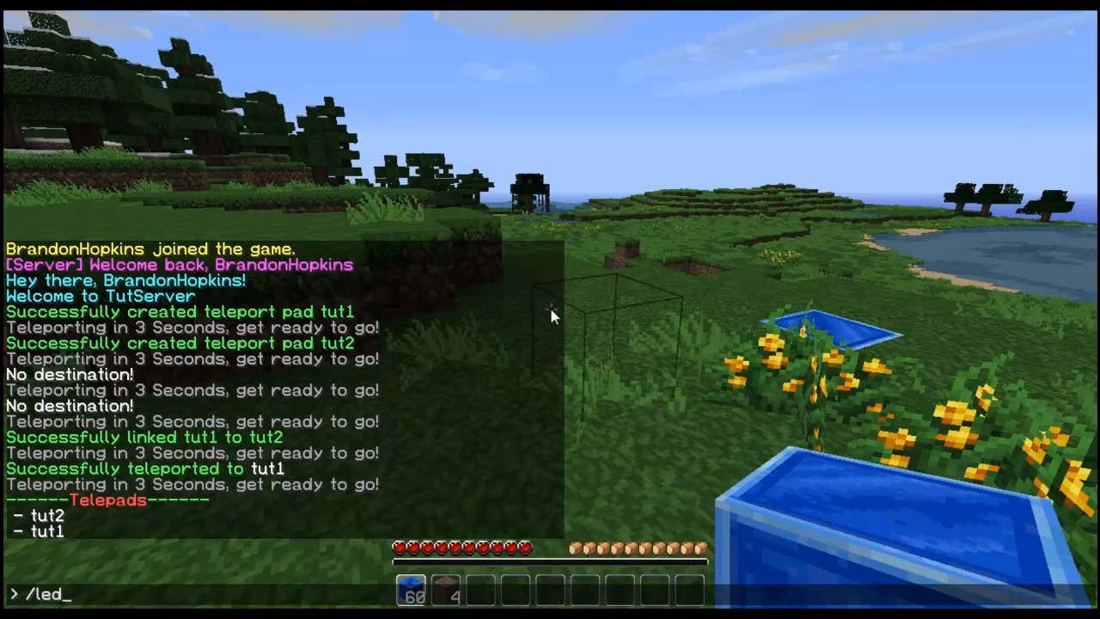
{"action": "type", "text": "delpa"}
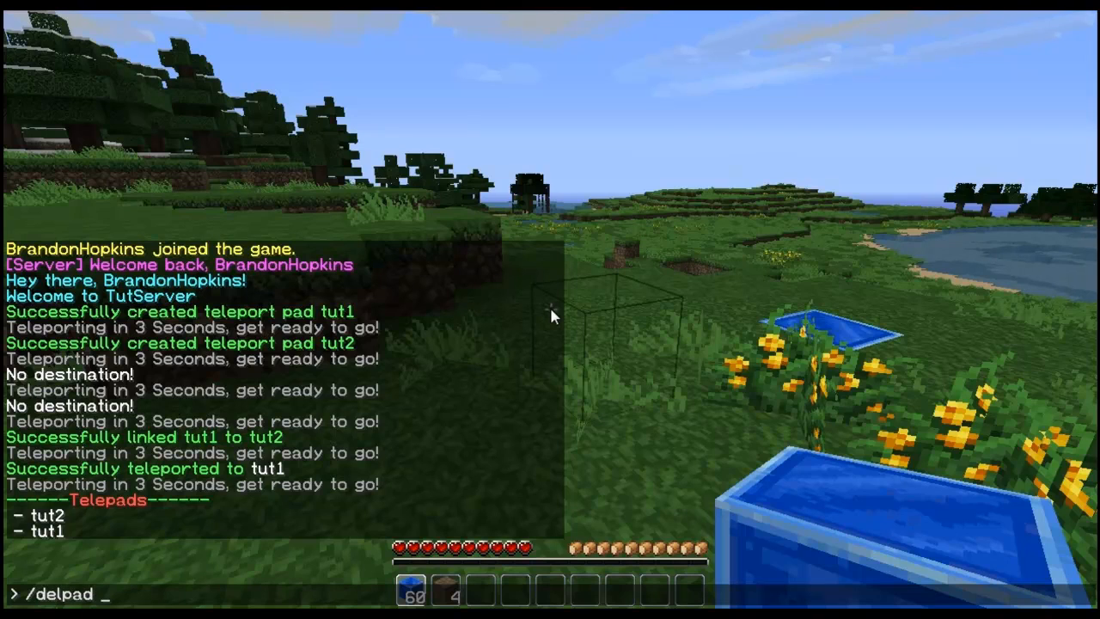
{"action": "type", "text": "tut1"}
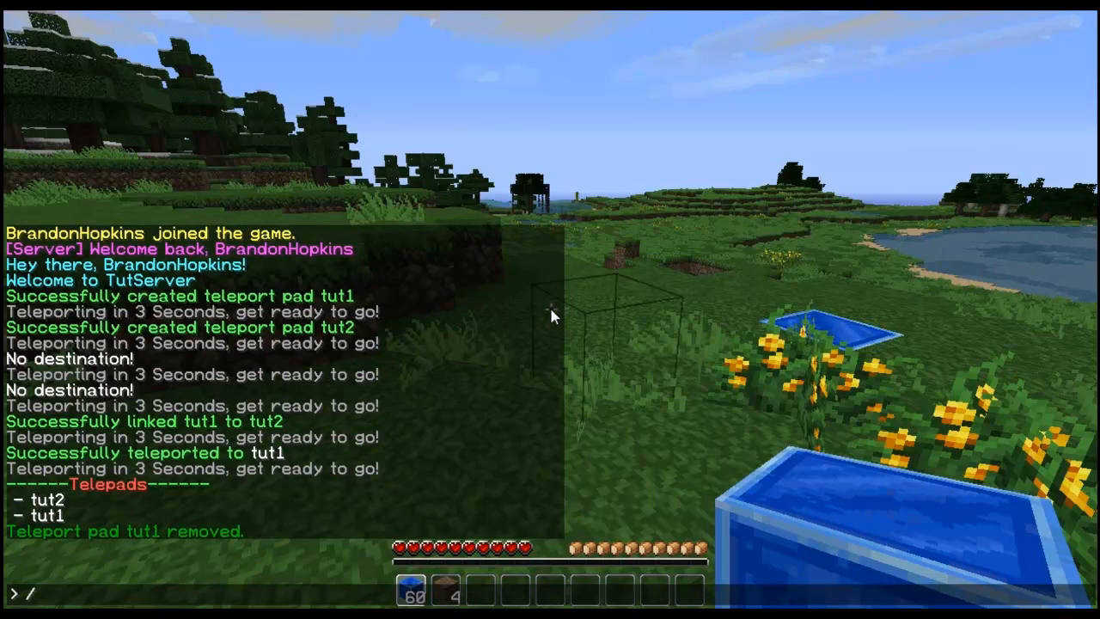
Run /padlist again to confirm only tut2 remains
{"action": "type", "text": "pa"}
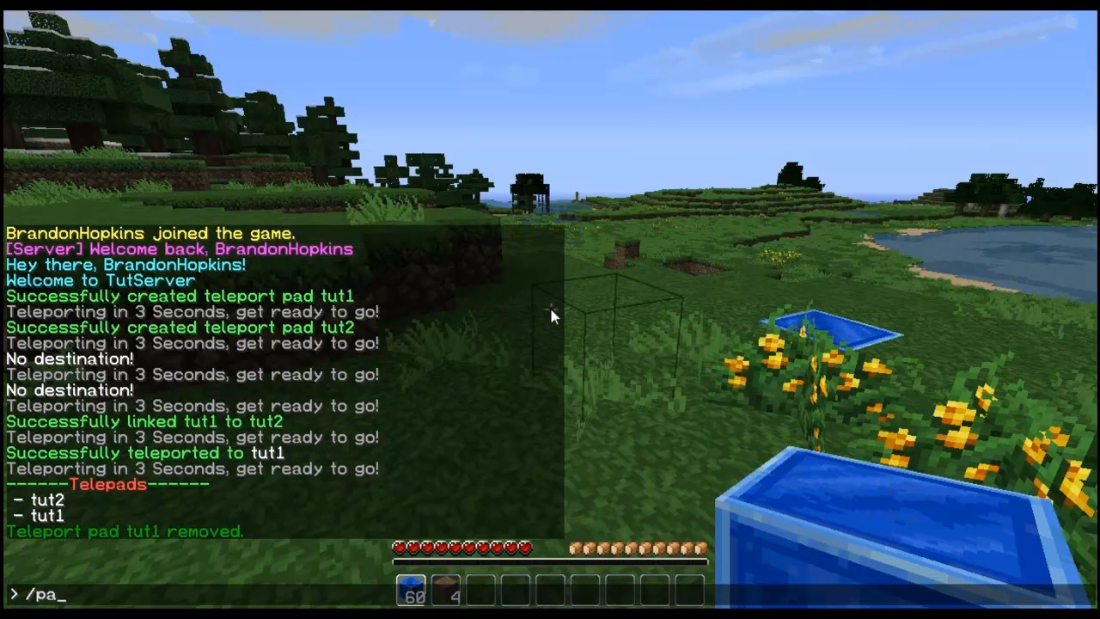
{"action": "key", "text": "Return"}
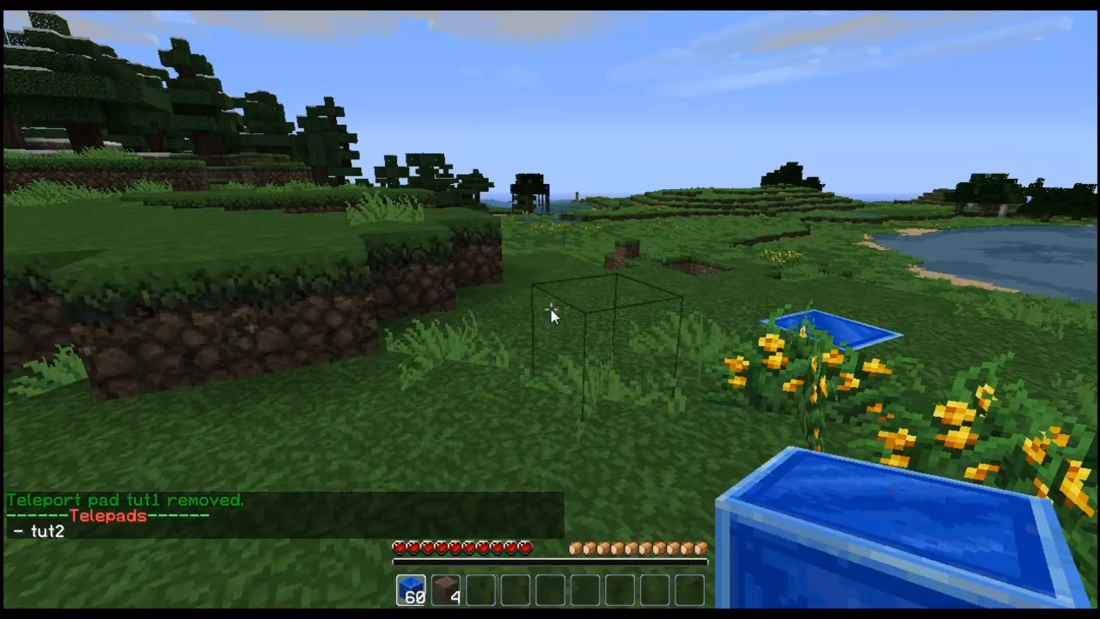
{"action": "key", "text": "t"}
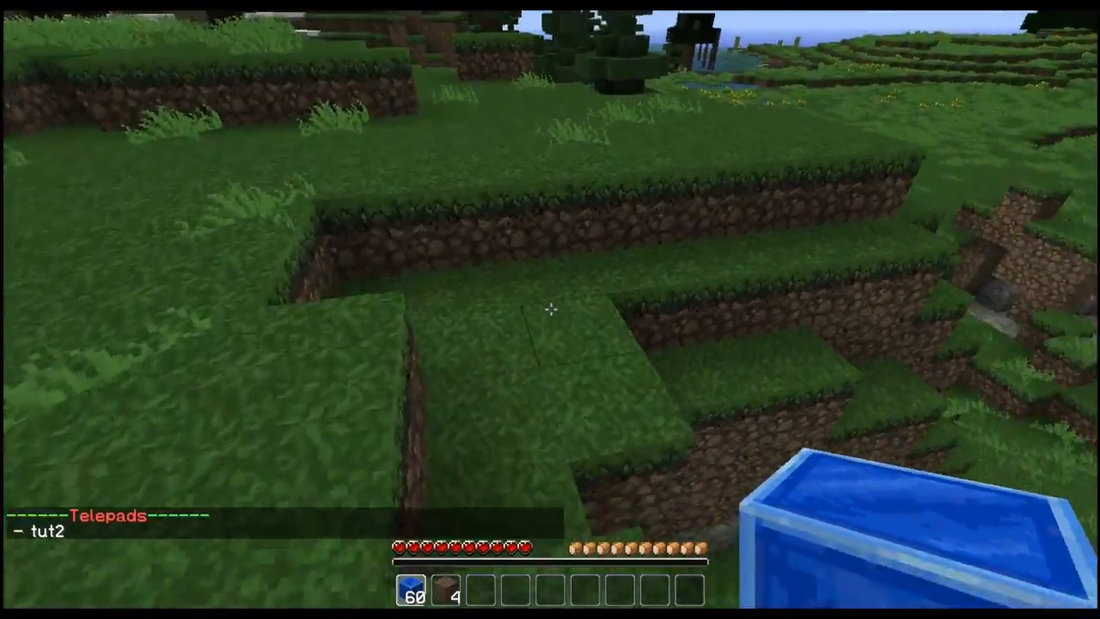
{"action": "mouse_move", "coordinate": [550, 313]}
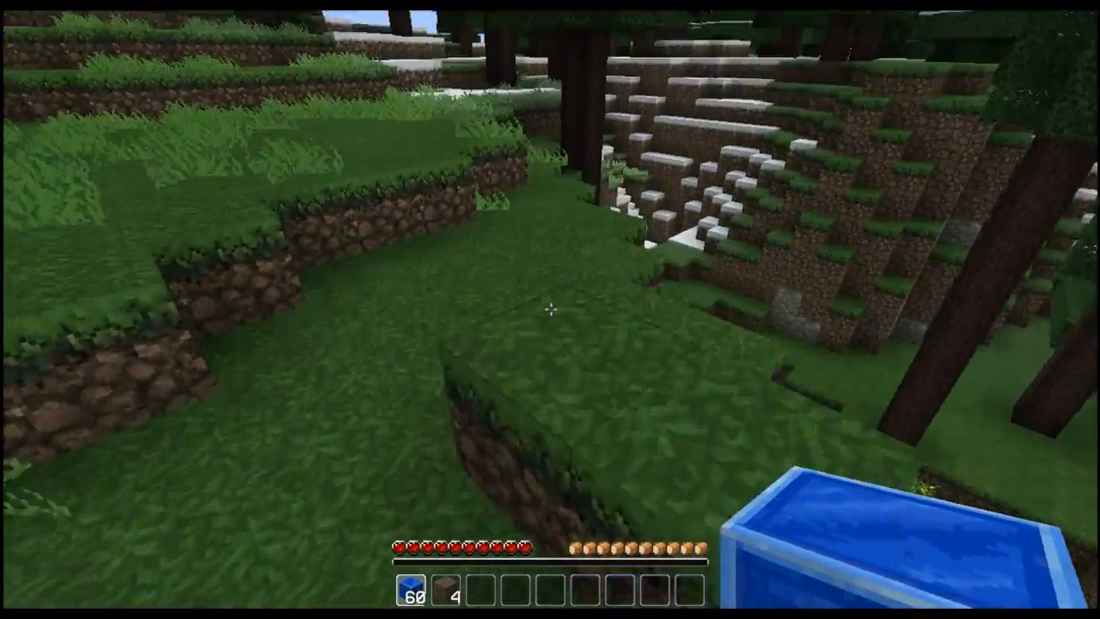
{"action": "mouse_move", "coordinate": [549, 310]}
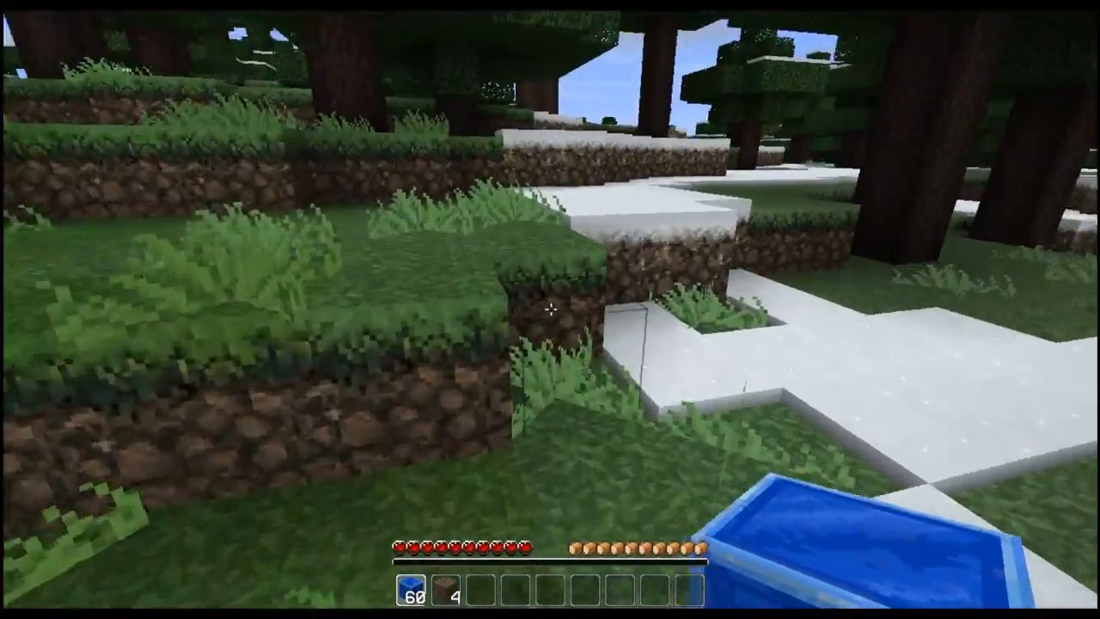
{"action": "mouse_move", "coordinate": [550, 310]}
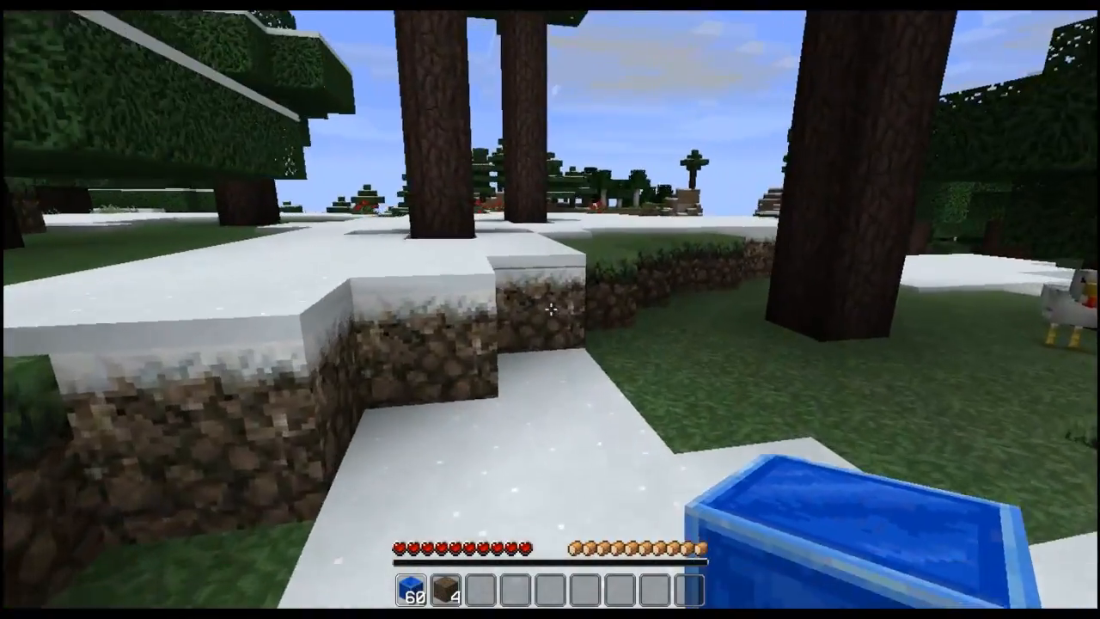
{"action": "mouse_move", "coordinate": [550, 309]}
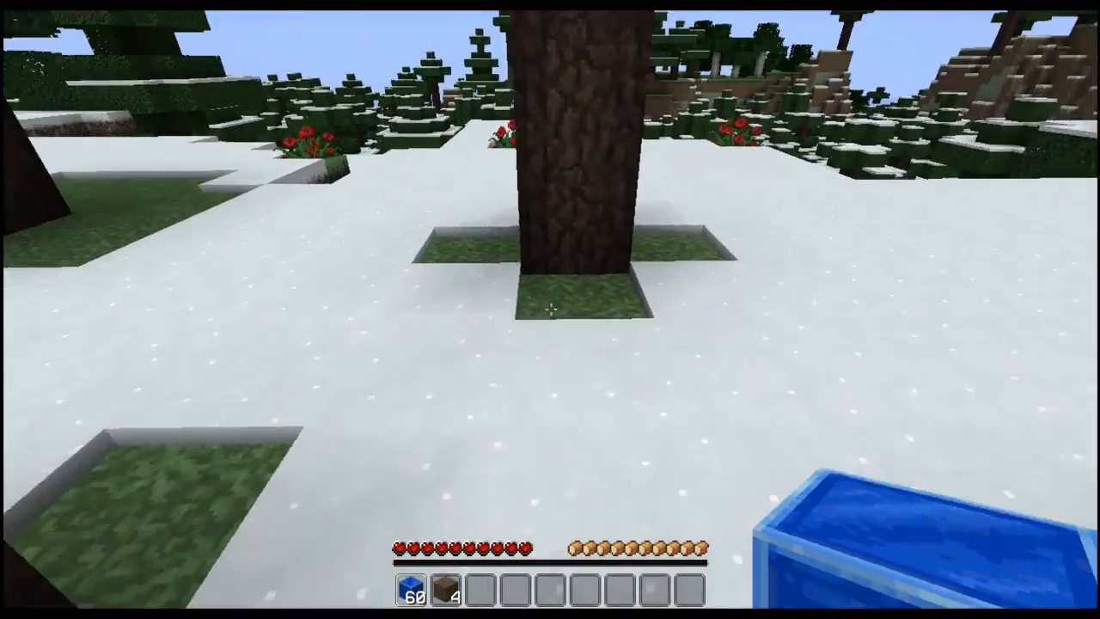